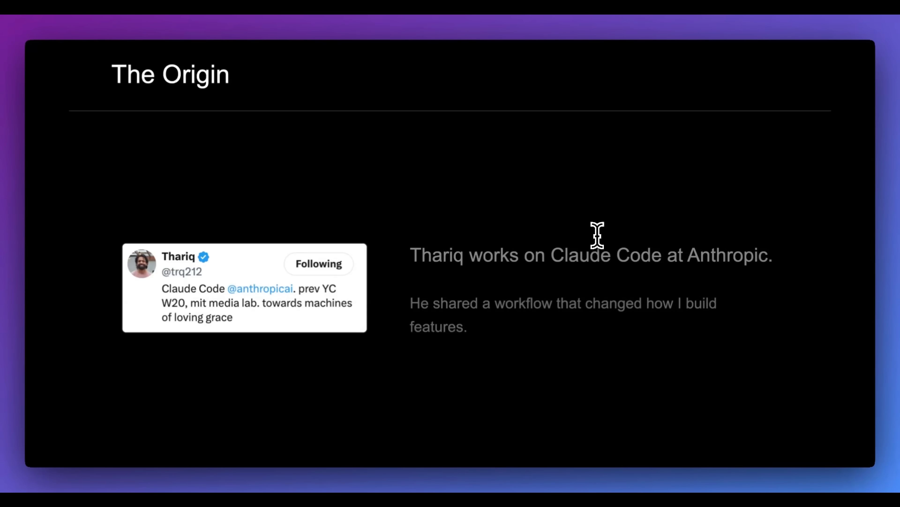
mouse_move(672, 395)
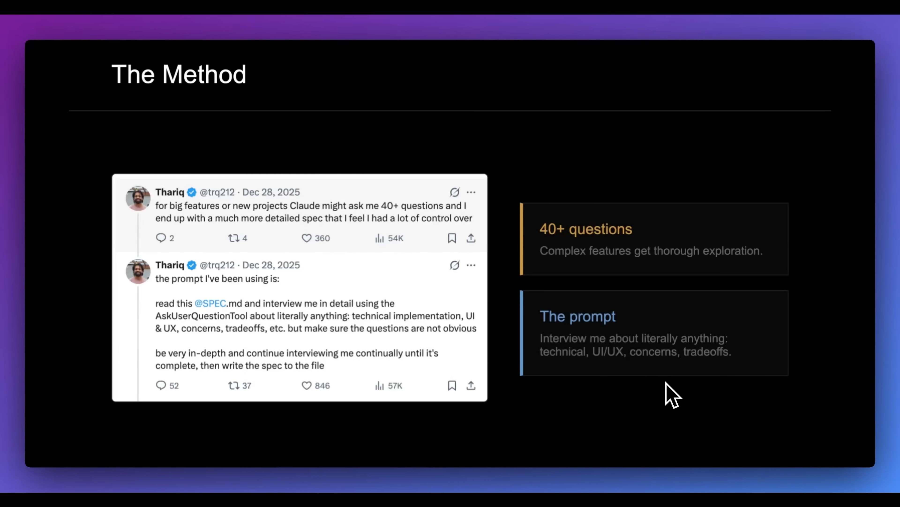
key(Right)
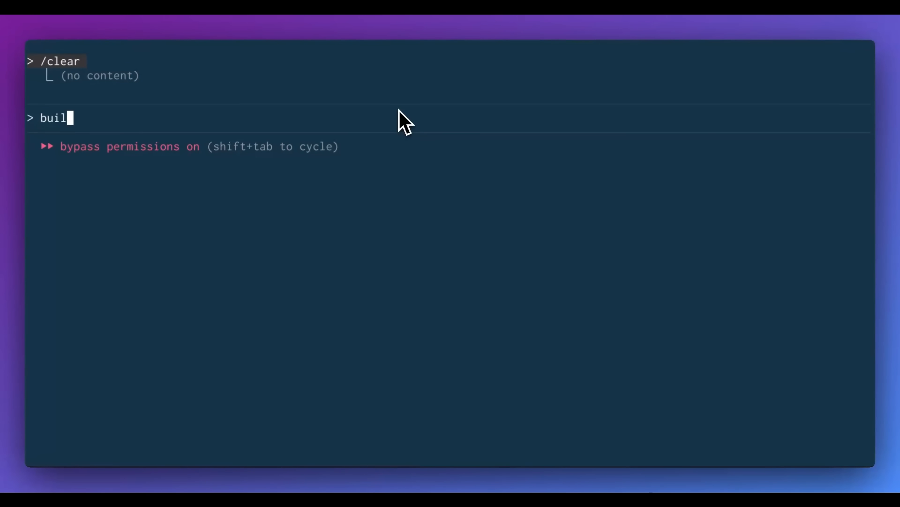
Submit the prompt 'build me a nextjs app interview me about what i want'.
text(d me a nextjs app inter)
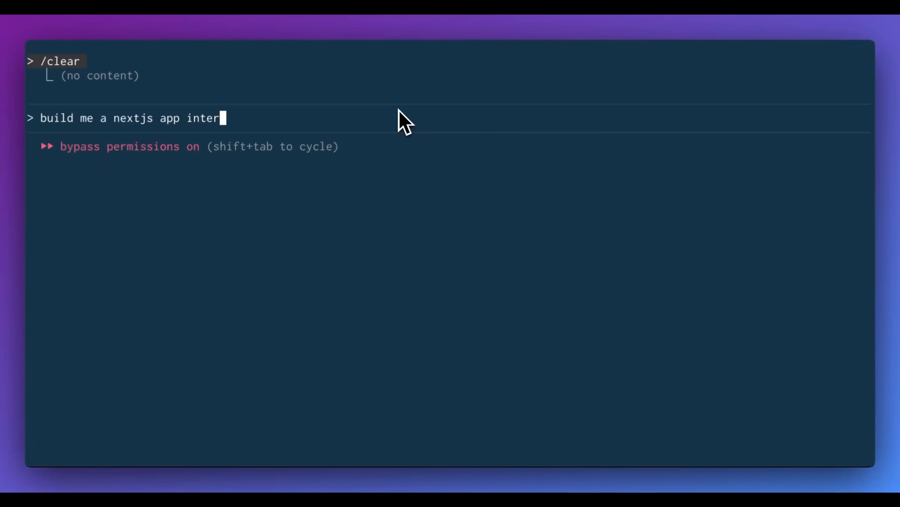
text(view me about what i)
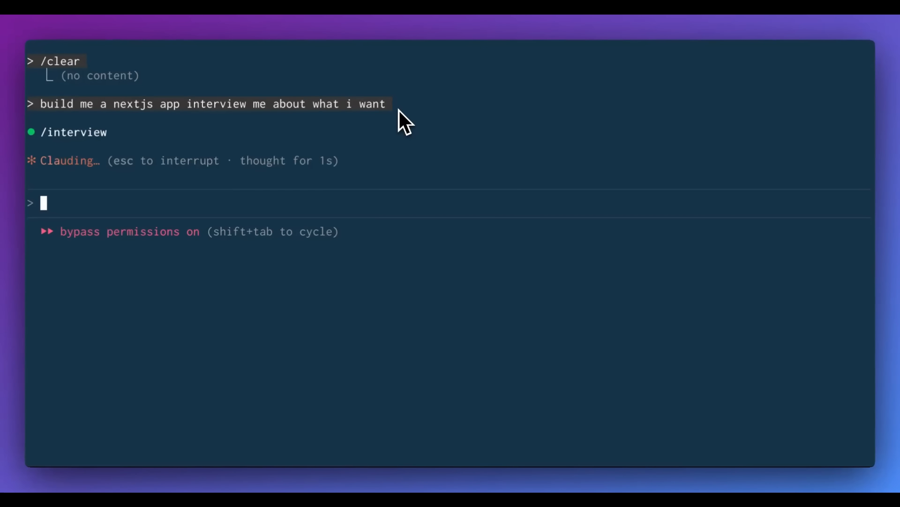
mouse_move(402, 141)
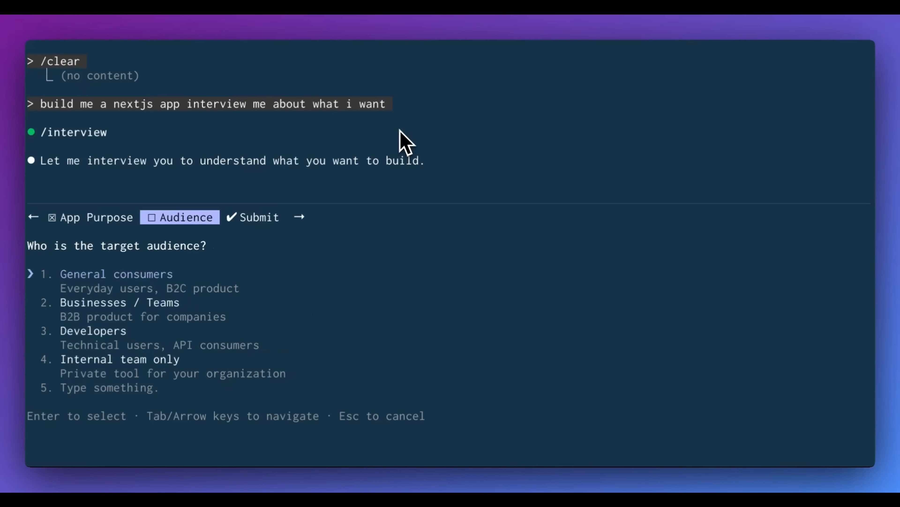
Answer Marketing / Landing for purpose and Developers for audience, then submit.
key(down)
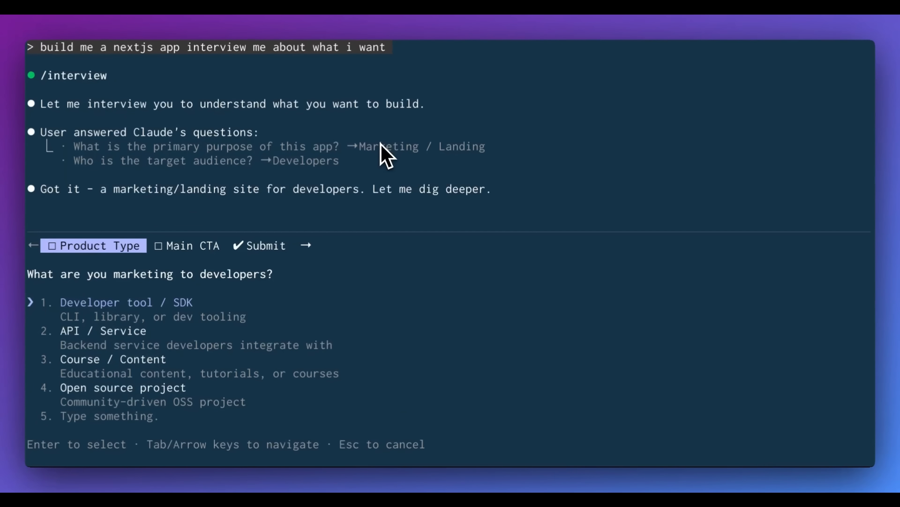
mouse_move(304, 412)
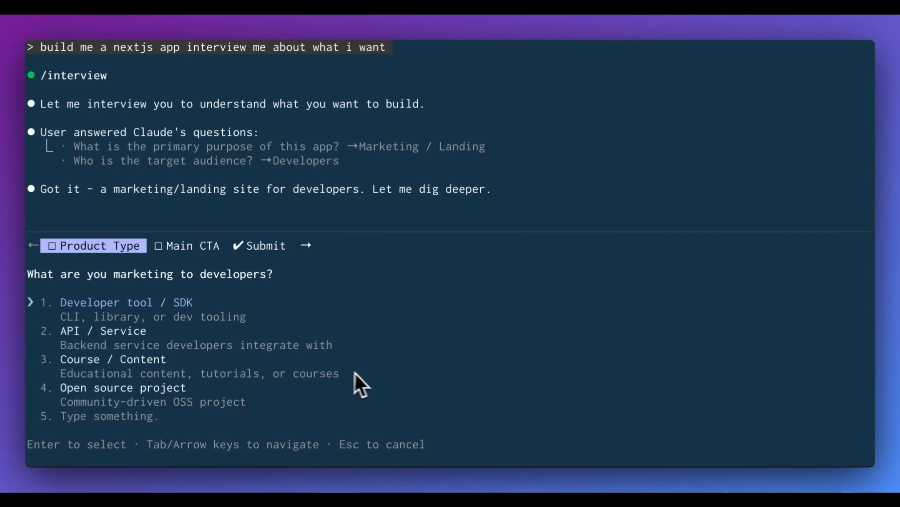
mouse_move(376, 385)
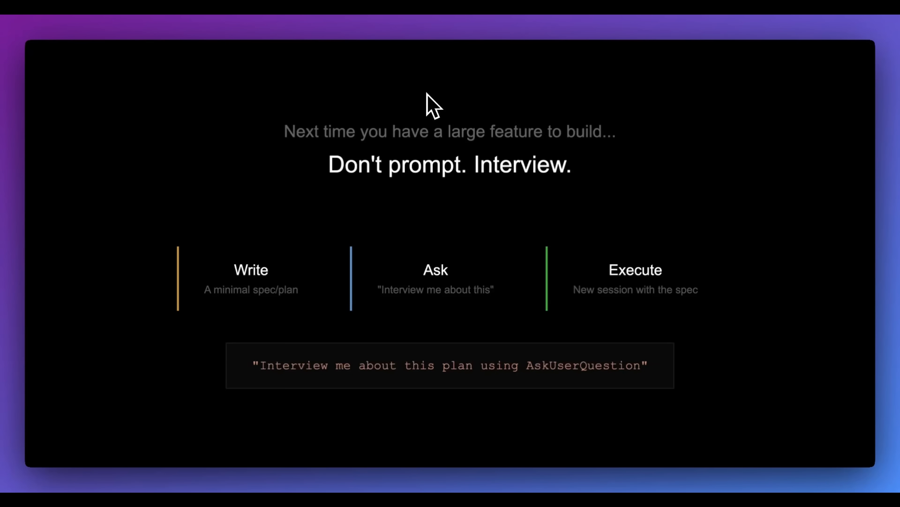
mouse_move(585, 416)
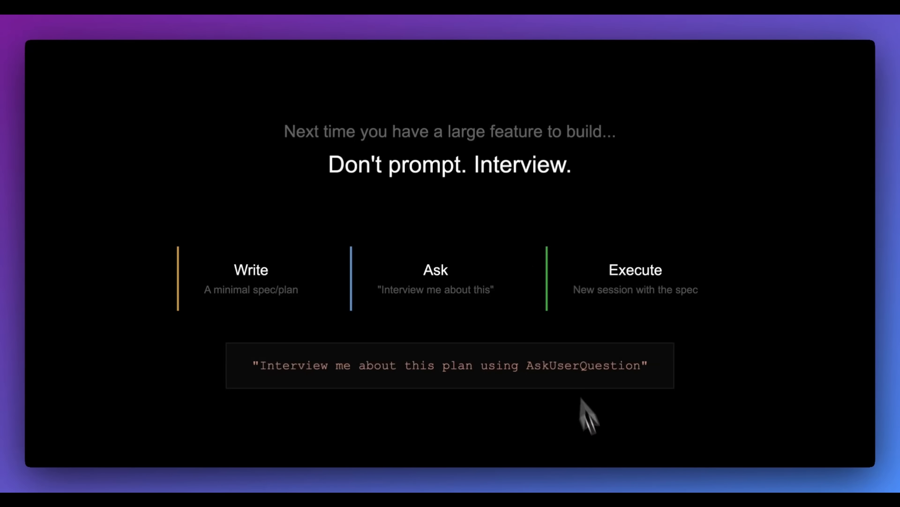